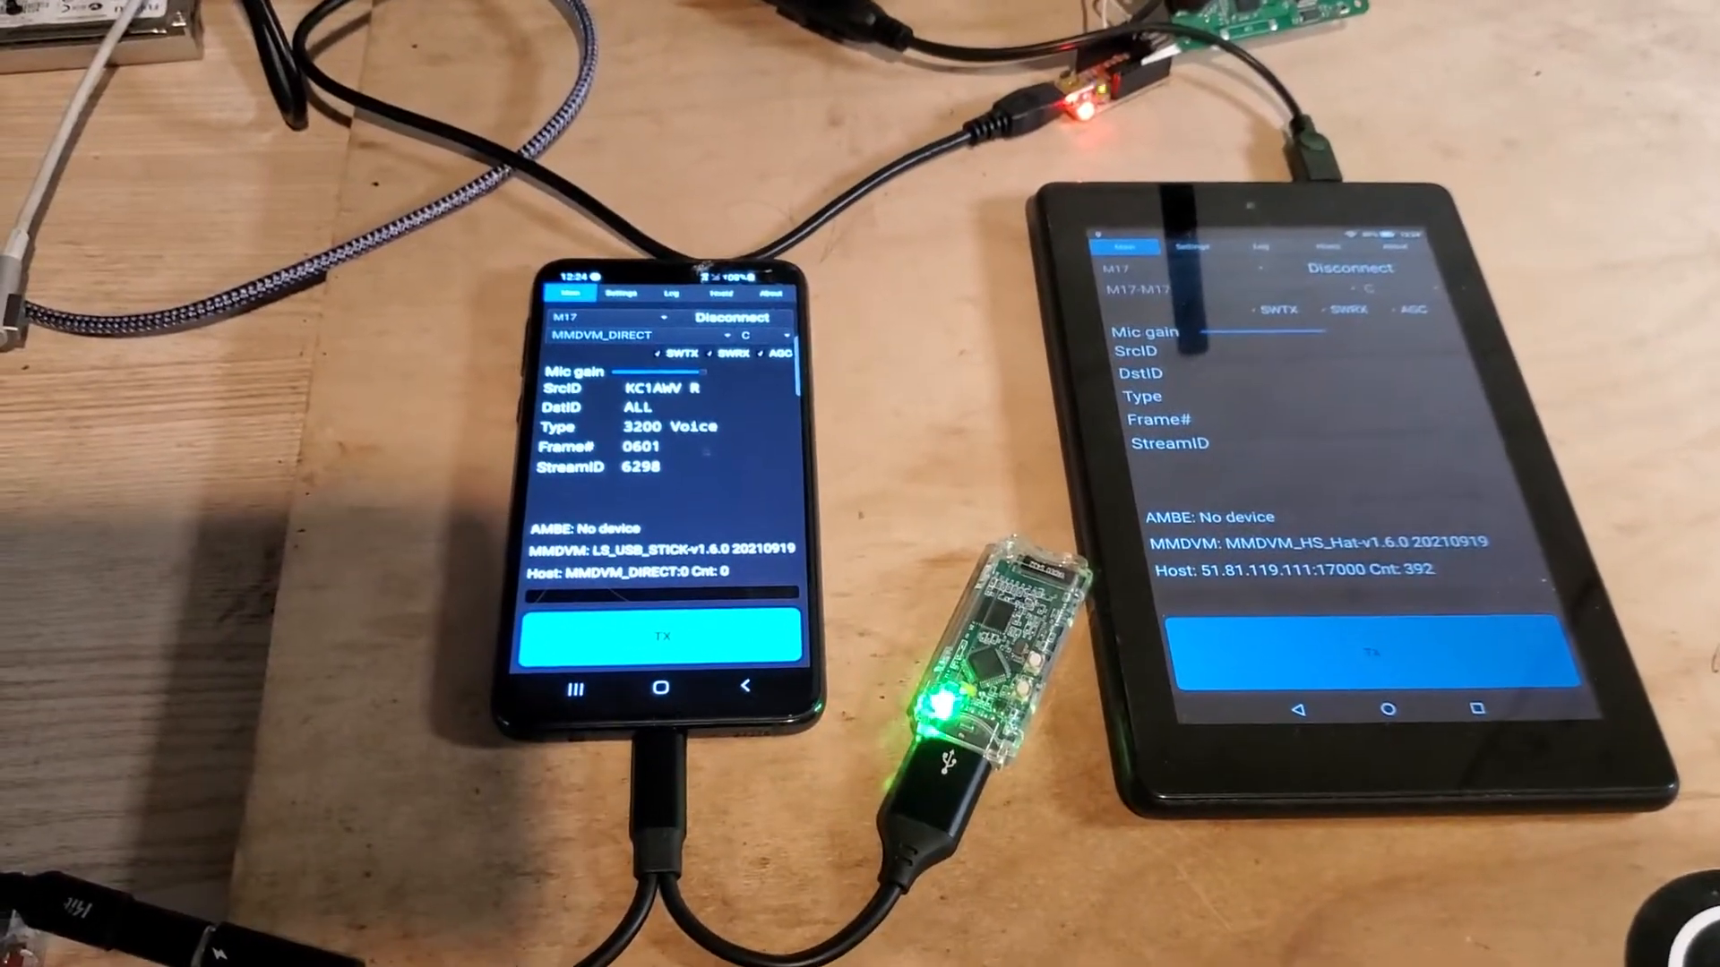
{"action": "left_click", "coordinate": [658, 654]}
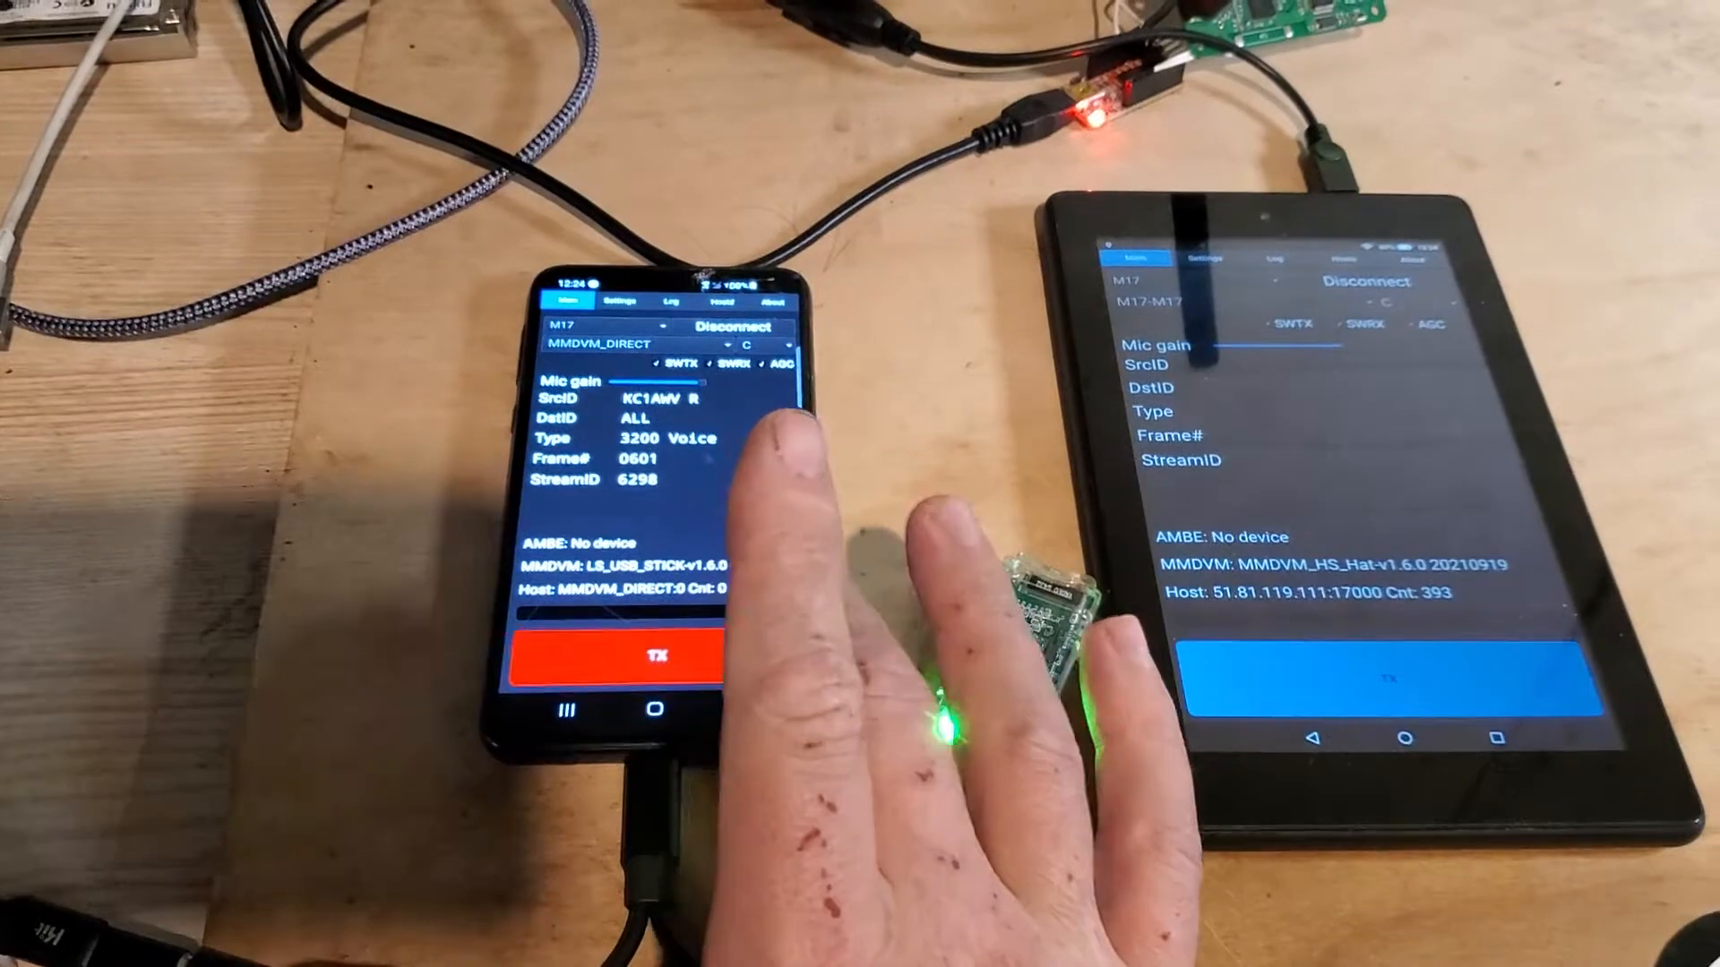